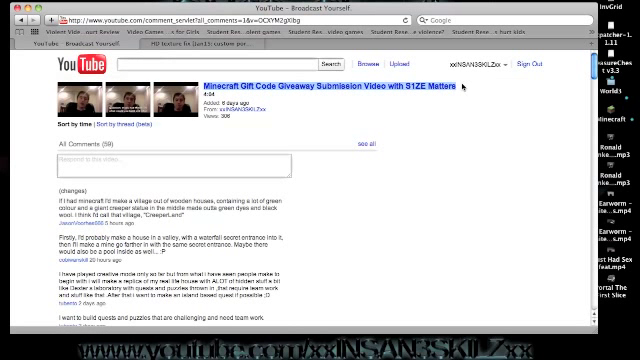
Step: Scroll down through the HD texture fix thread's how-to steps and download links
scroll(down, 3)
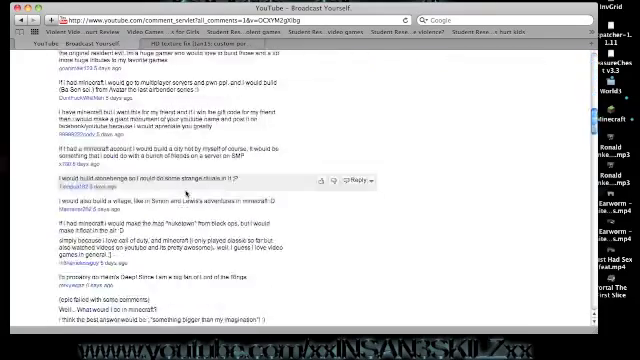
scroll(down, 3)
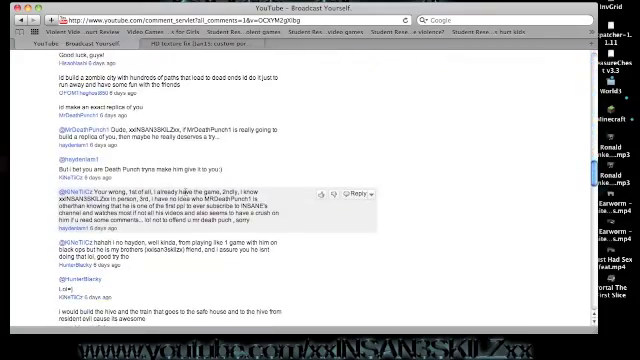
scroll(down, 3)
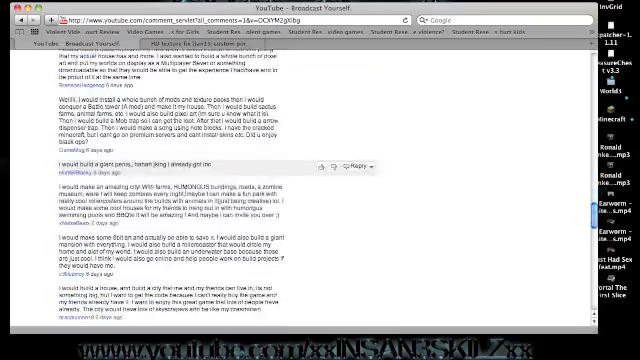
scroll(down, 3)
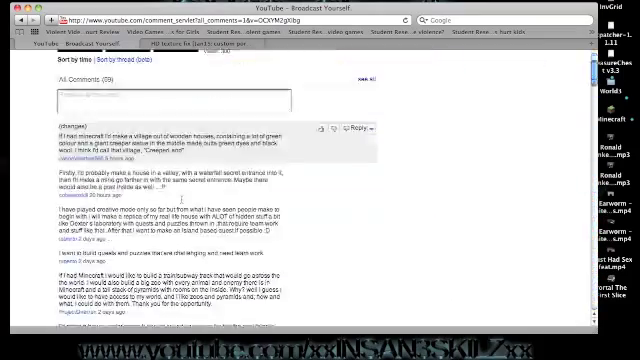
scroll(down, 3)
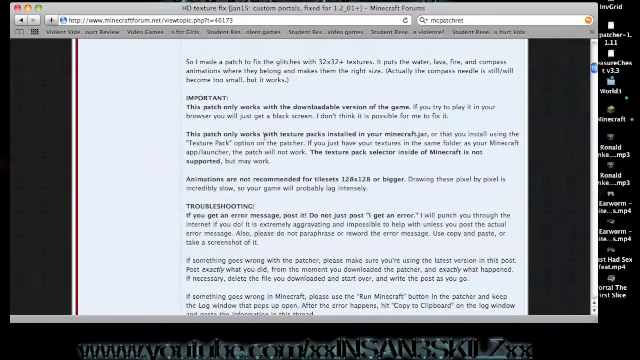
scroll(down, 3)
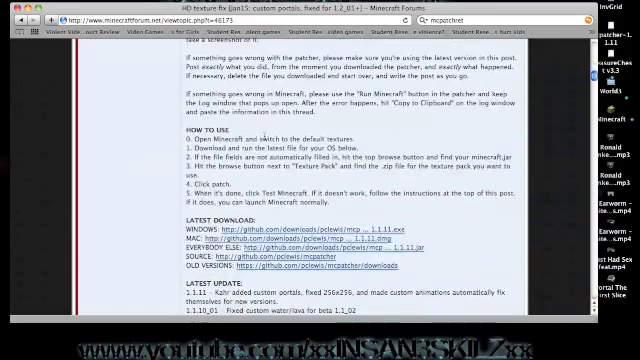
scroll(down, 3)
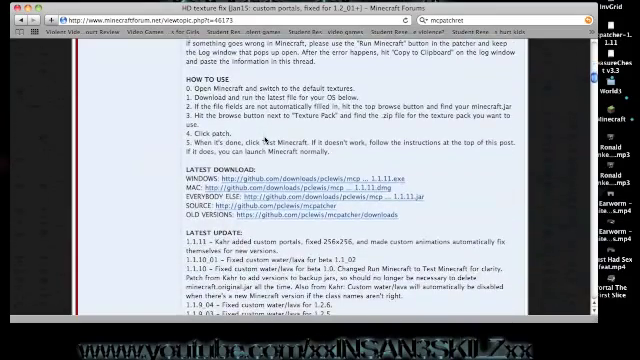
scroll(down, 3)
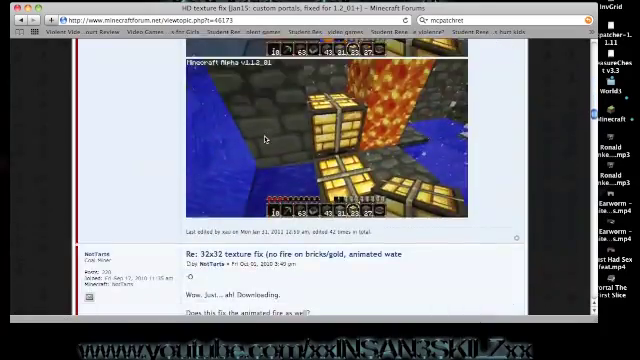
scroll(down, 3)
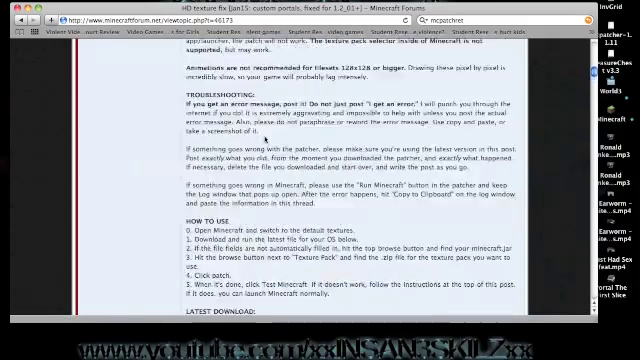
scroll(down, 3)
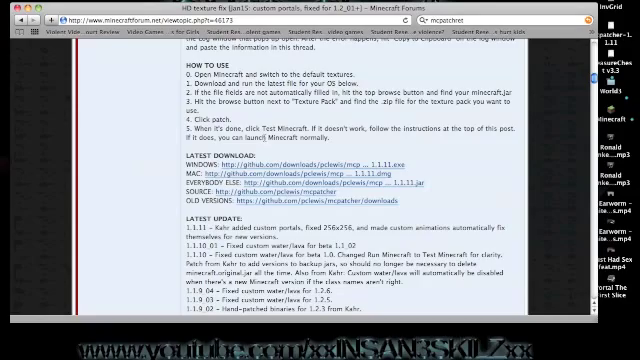
scroll(down, 3)
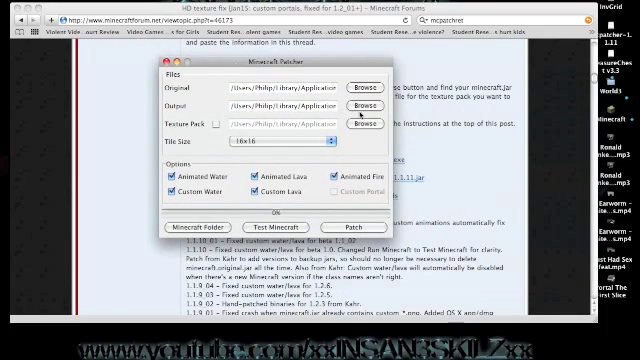
Step: Browse for and select the texture pack file to patch into the Minecraft jar
click(360, 88)
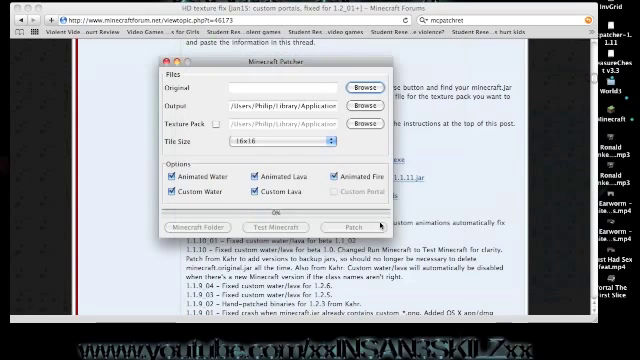
mouse_move(344, 90)
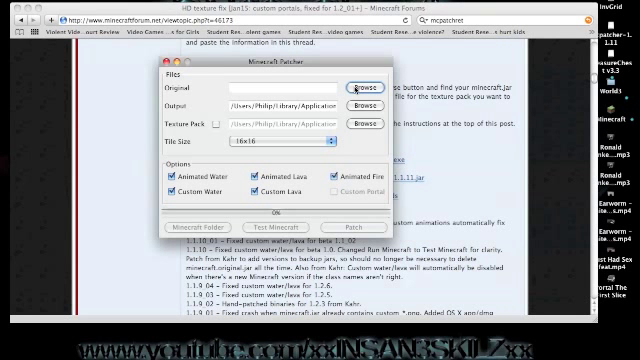
click(368, 88)
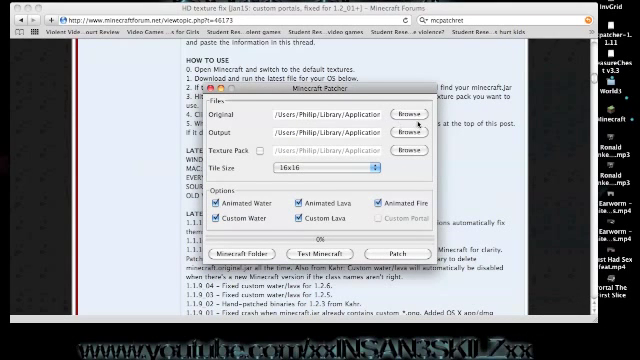
click(404, 108)
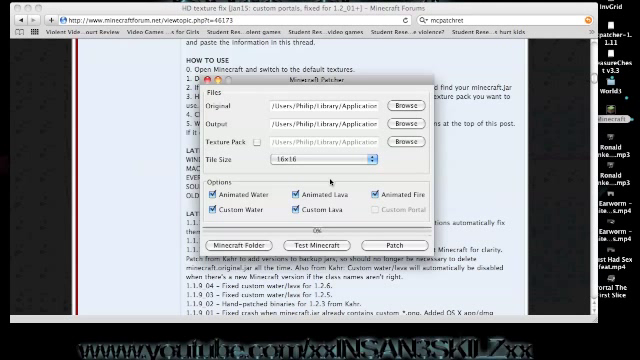
mouse_move(300, 244)
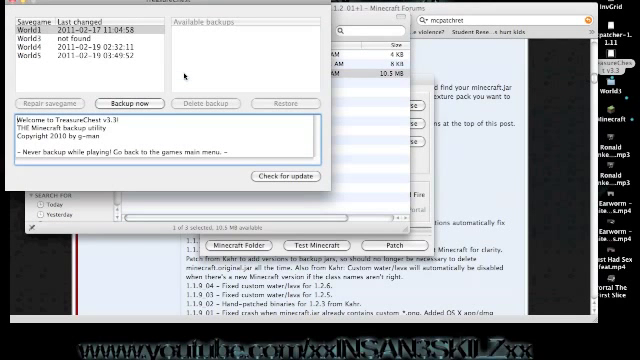
Step: Select World1, back it up now, and choose the new backup from Available backups
click(40, 46)
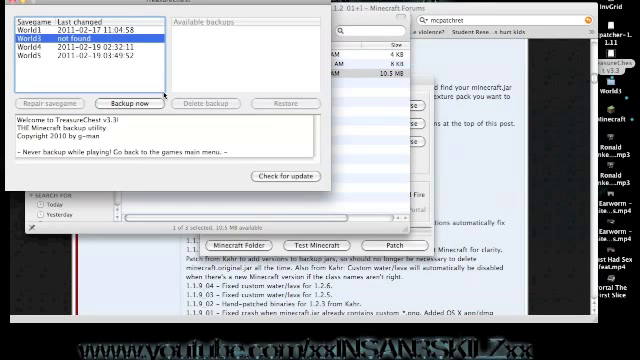
mouse_move(212, 60)
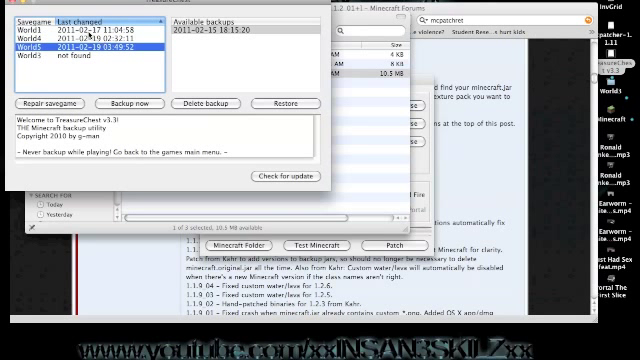
click(30, 68)
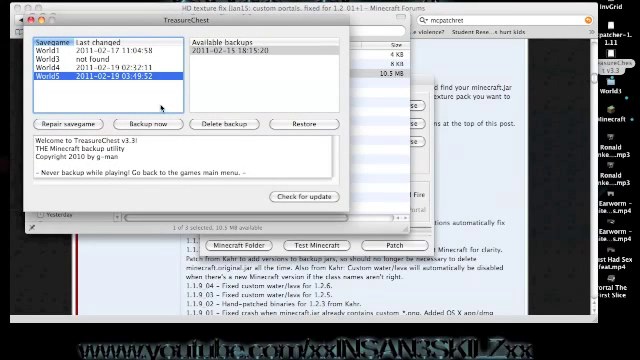
click(256, 52)
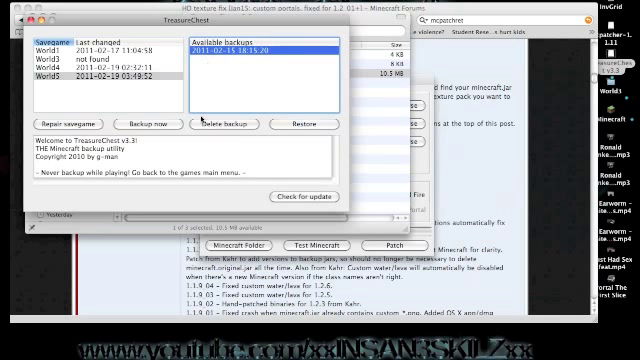